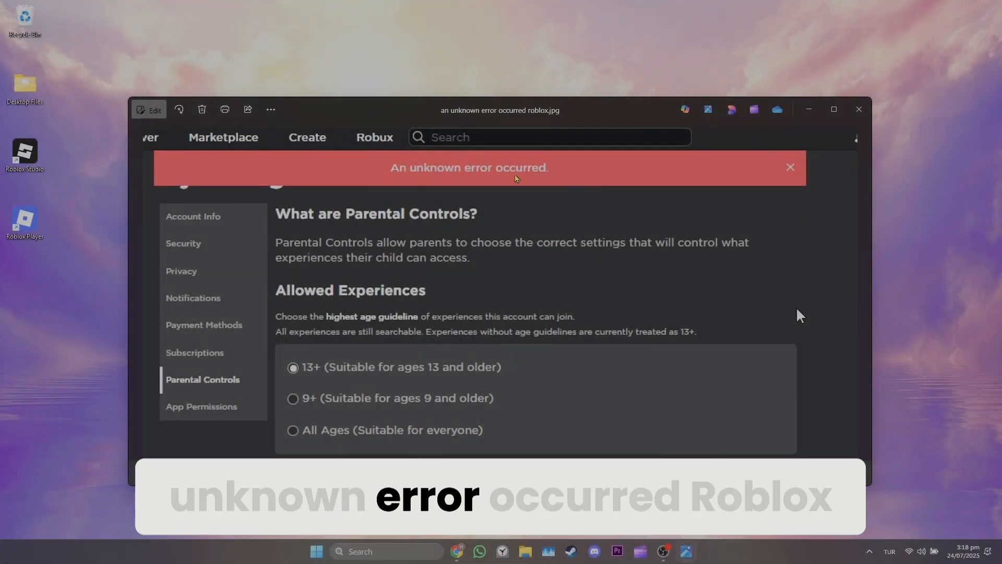
Close the Photos window showing the 'An unknown error occurred' Roblox screenshot.
left_click(858, 108)
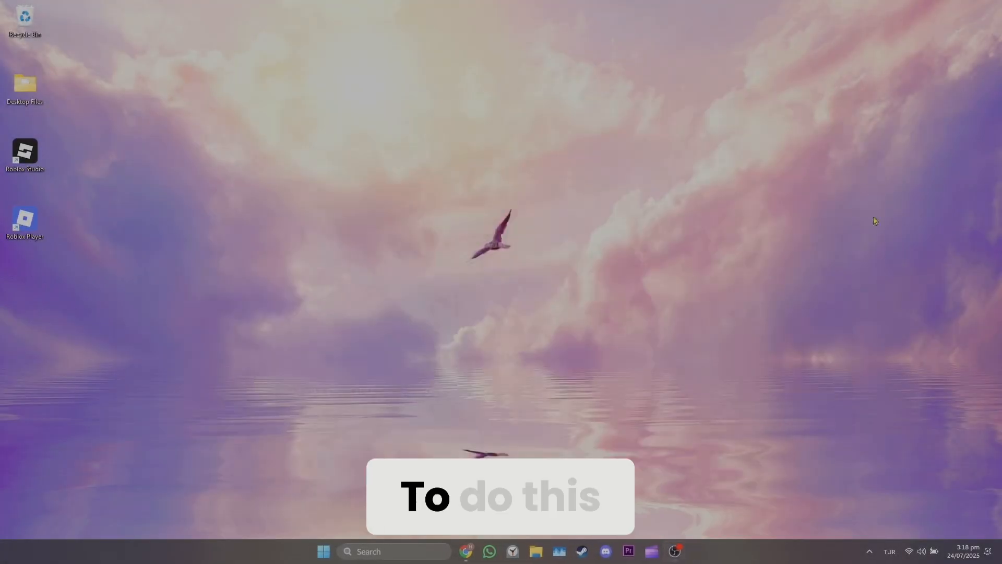
Launch Chrome and open Settings > Privacy and security > See all site data and permissions.
left_click(469, 551)
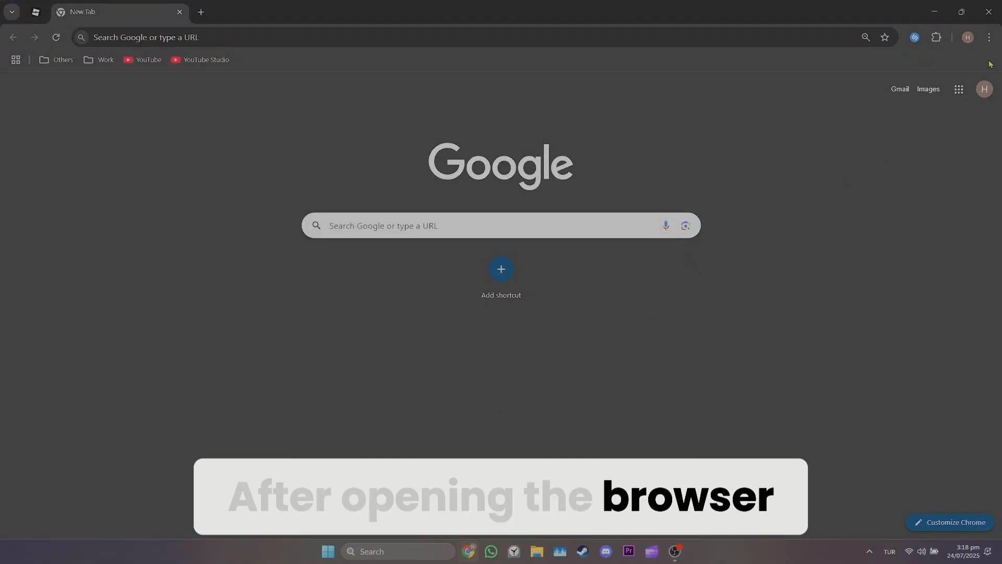
left_click(989, 37)
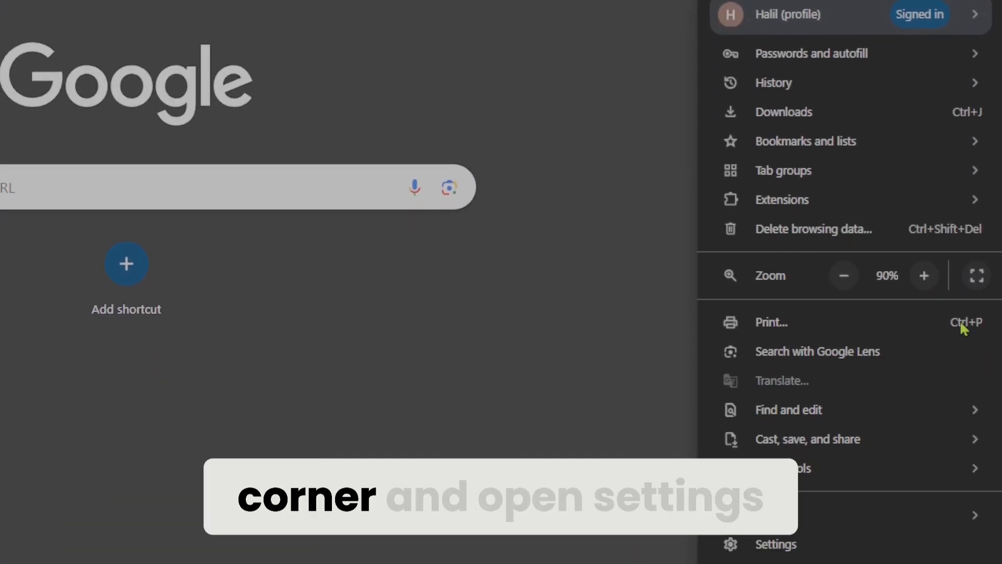
left_click(776, 544)
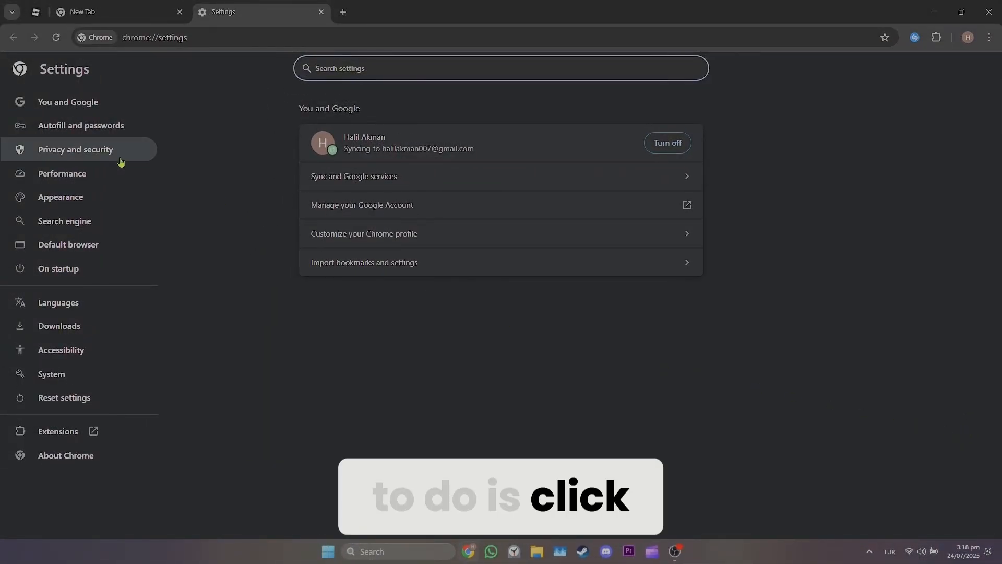
left_click(75, 149)
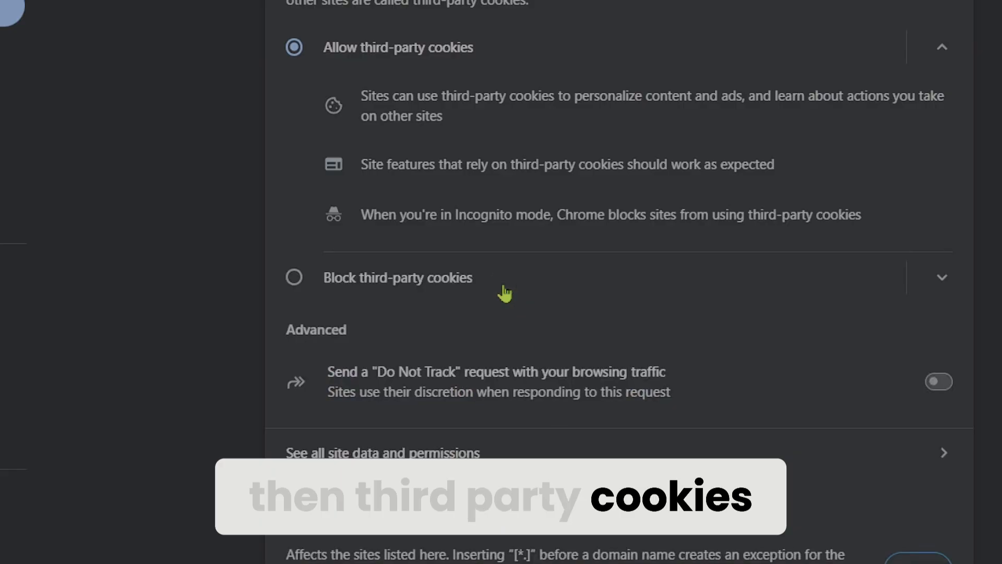
left_click(382, 453)
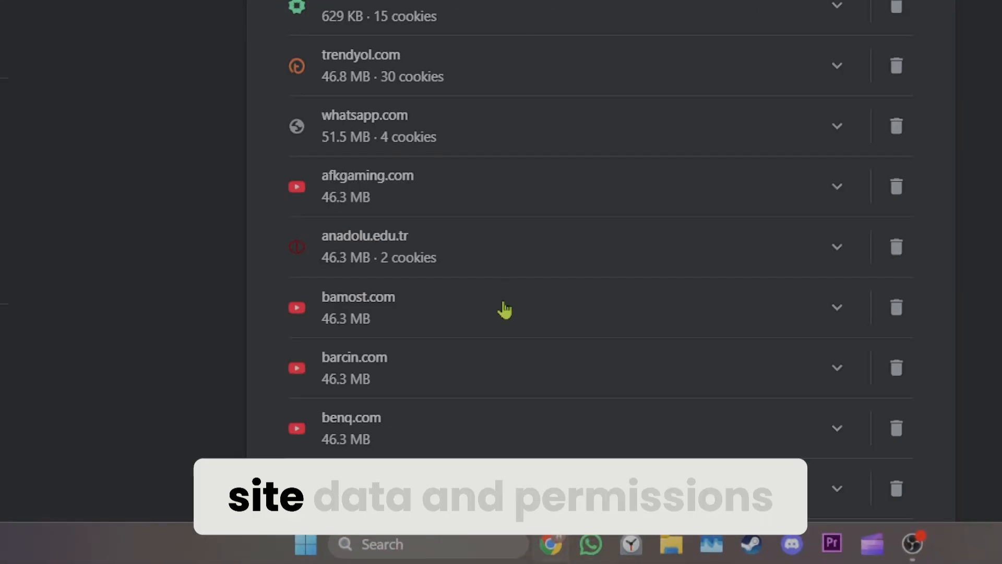
scroll("up", 3)
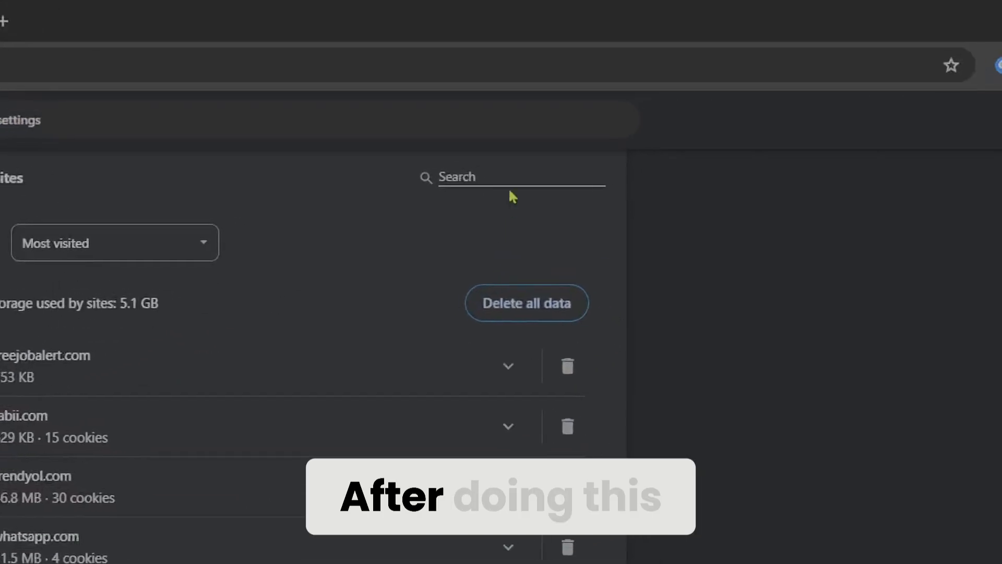
Search 'roblox', delete roblox.com's stored site data, and go to the Extensions page.
type("roblox")
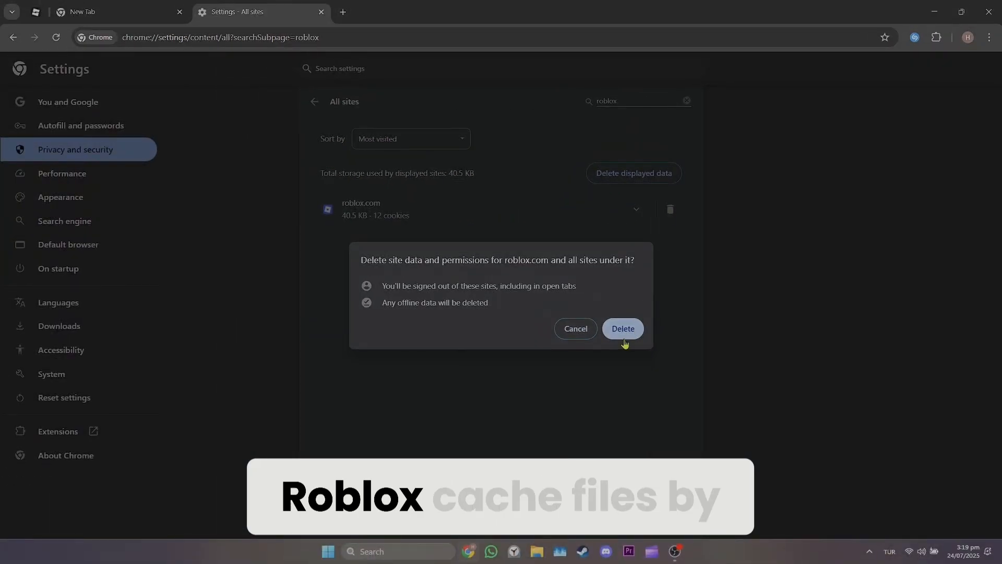
left_click(622, 328)
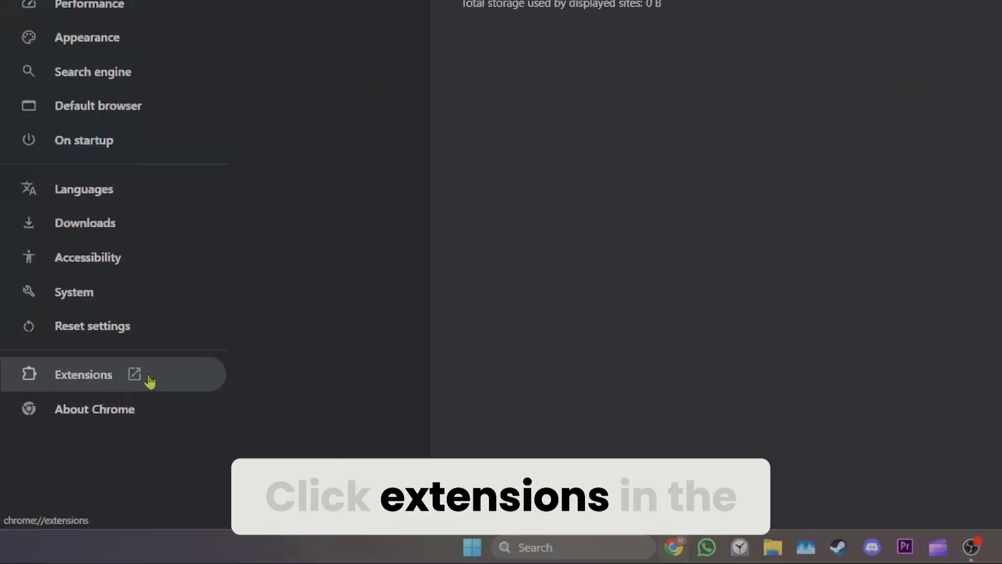
left_click(83, 374)
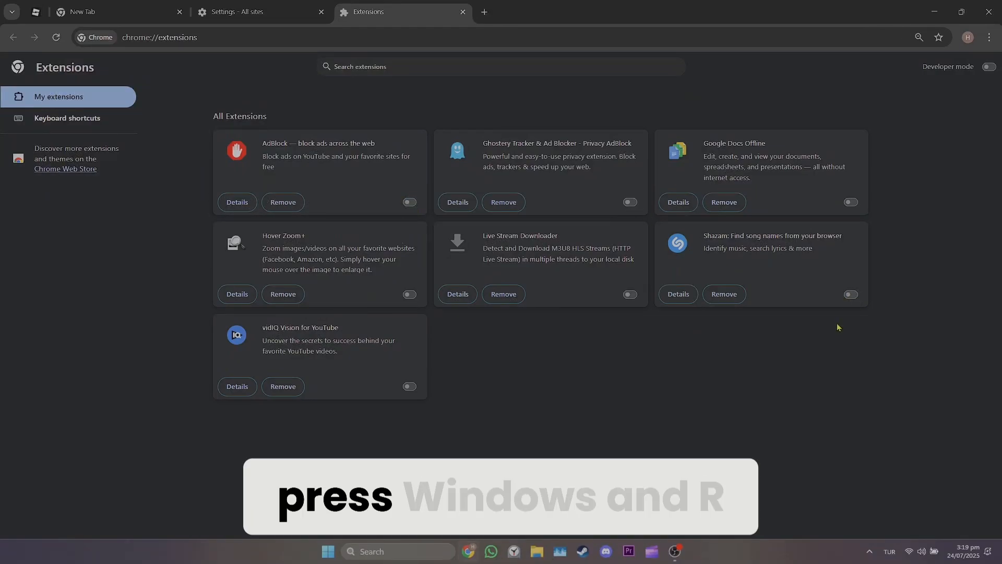
Run %localappdata% from the Win+R dialog to reach the AppData Local folder.
key("win+r")
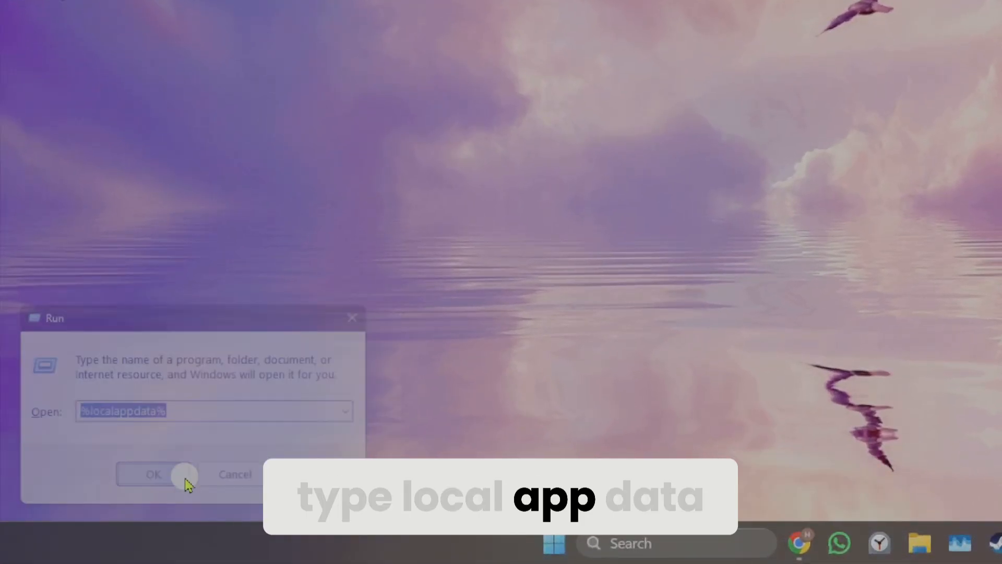
left_click(153, 474)
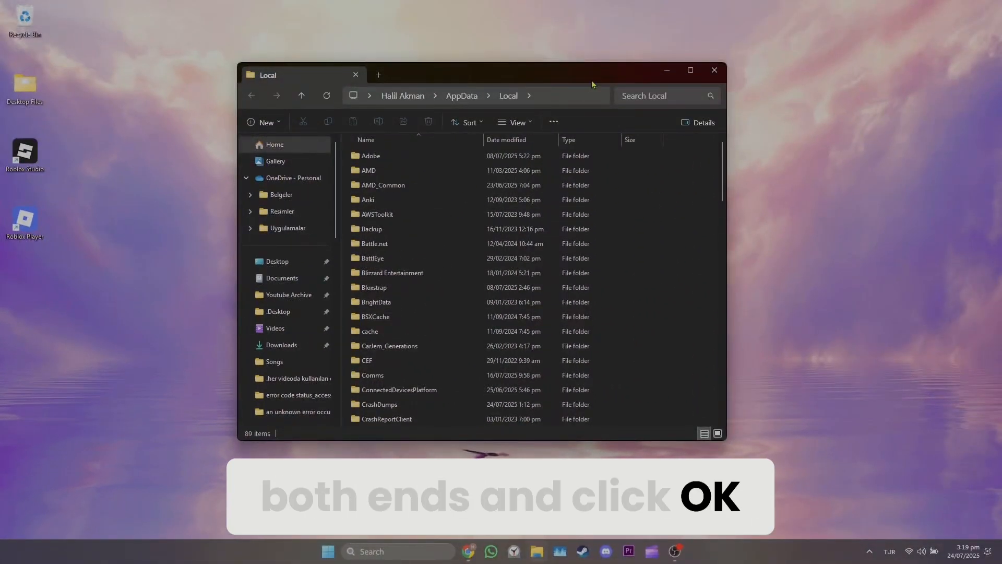
Enter AppData Local\Temp and bring up the Roblox folder's context menu.
left_click(690, 71)
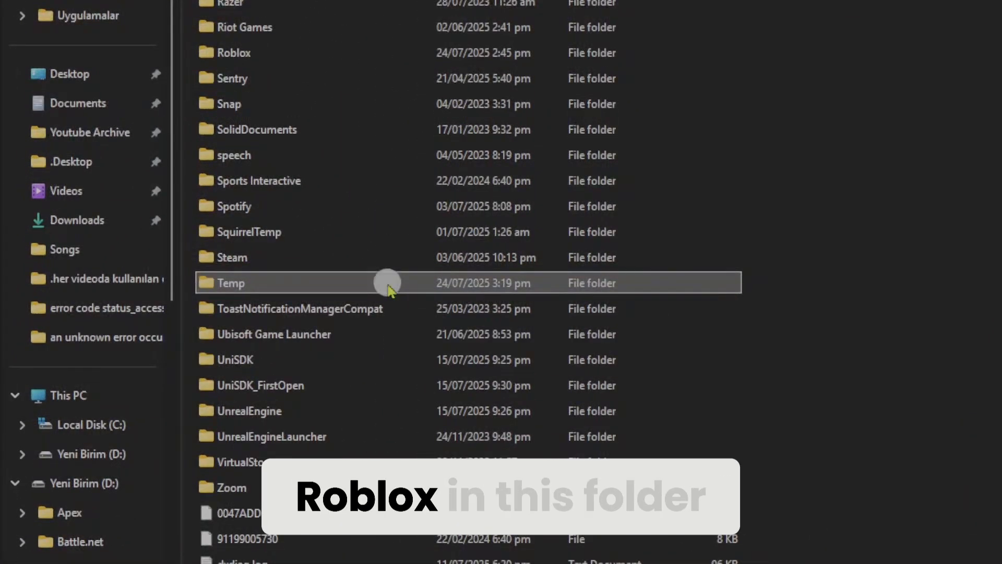
double_click(229, 283)
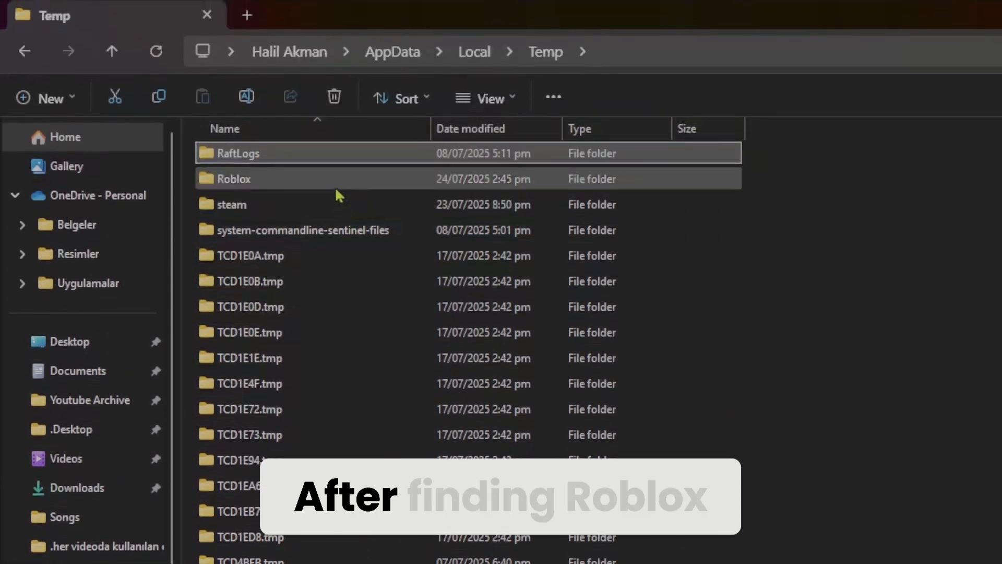
right_click(234, 178)
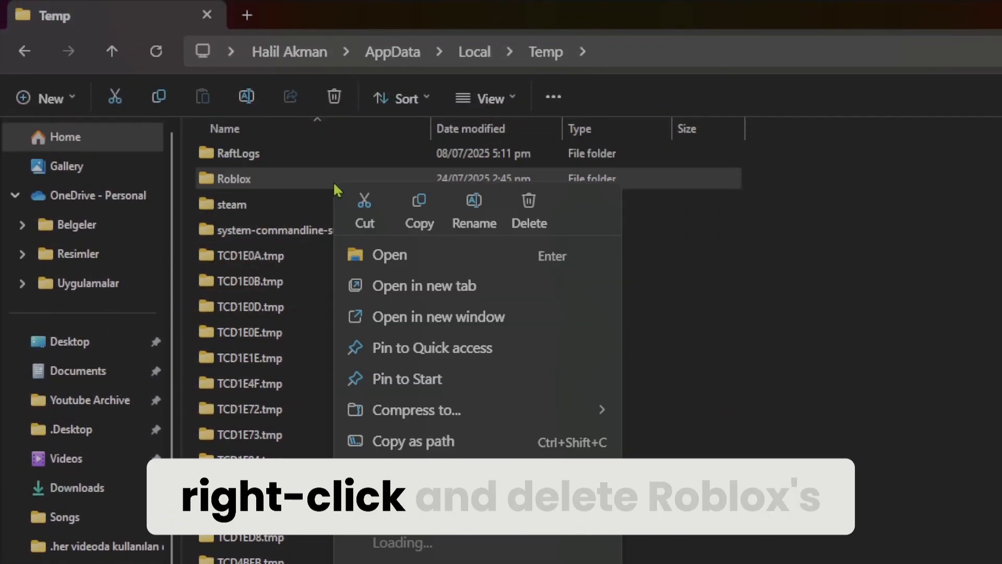